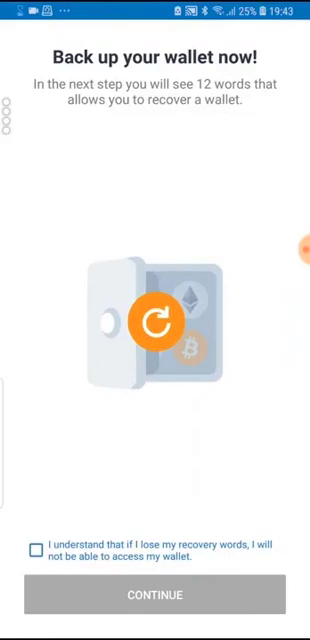
# Accept the recovery-phrase loss warning to proceed with wallet backup setup
pyautogui.click(155, 595)
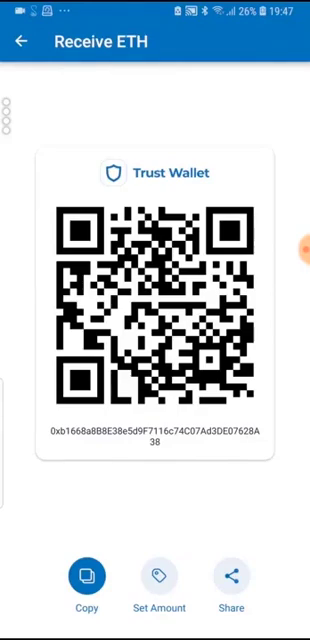
# Copy the wallet's ETH receiving address before heading to the DApp browser
pyautogui.click(20, 41)
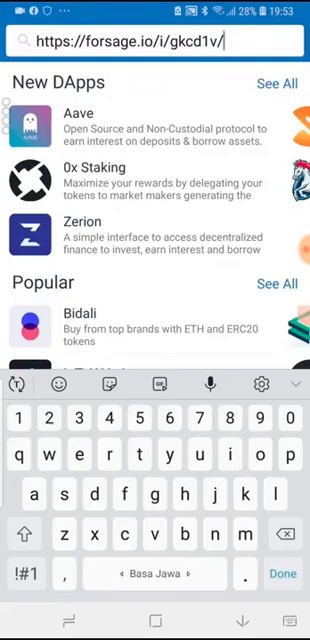
pyautogui.press('enter')
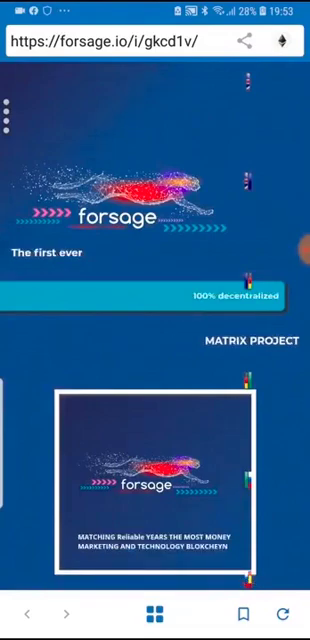
pyautogui.scroll(-3)
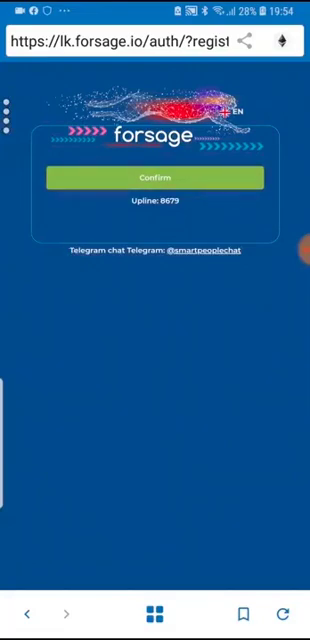
# Confirm registration under upline 8679 and approve the 0.05 ETH payment
pyautogui.click(155, 177)
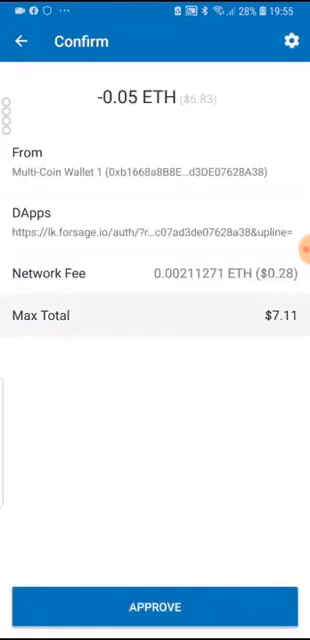
pyautogui.click(155, 606)
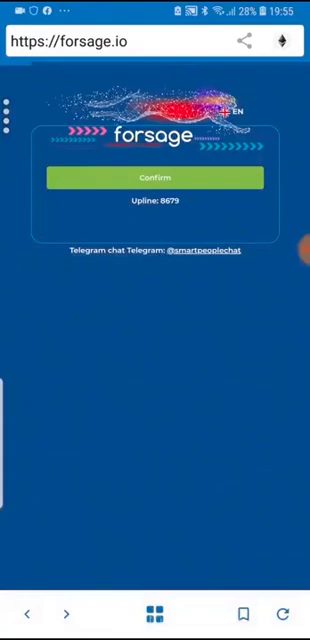
# Proceed to Forsage login and sign in automatically, reaching dashboard for member ID 9255
pyautogui.click(155, 178)
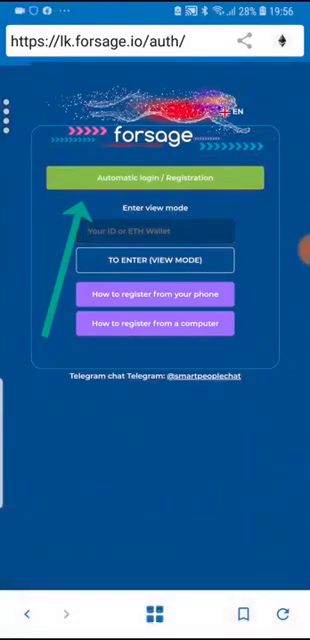
pyautogui.click(155, 178)
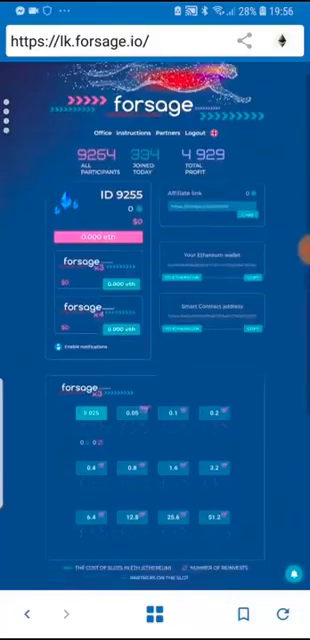
# Scroll the dashboard to locate the x3 matrix's 0.05 ETH slot for purchase
pyautogui.scroll(-3)
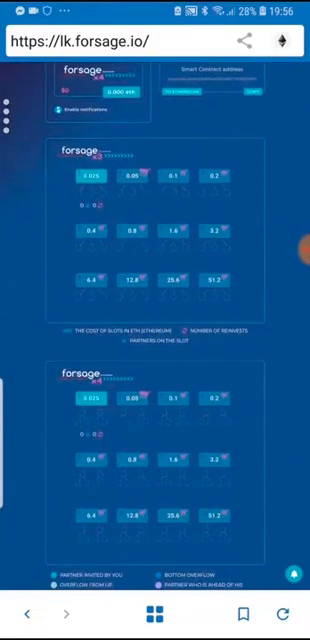
pyautogui.scroll(3)
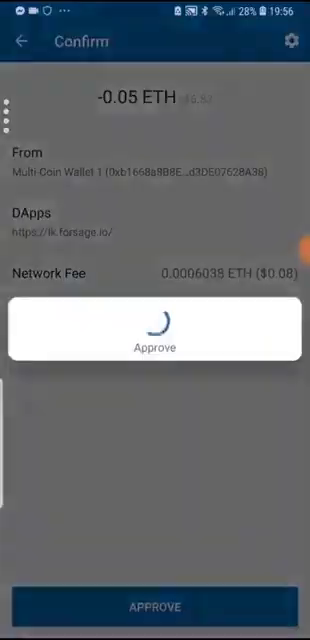
# Approve the 0.05 ETH payment activating the x3 matrix slot
pyautogui.click(155, 606)
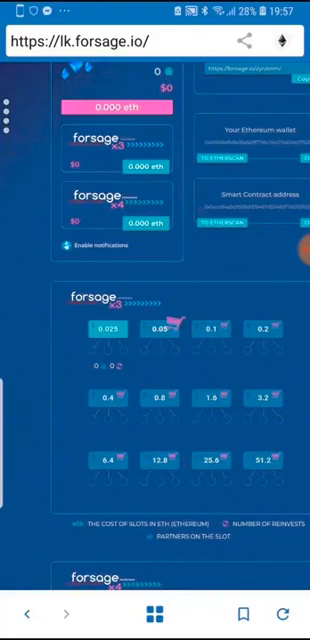
# Scroll to the x4 matrix's 0.05 slot and approve its 0.05 ETH payment
pyautogui.scroll(-3)
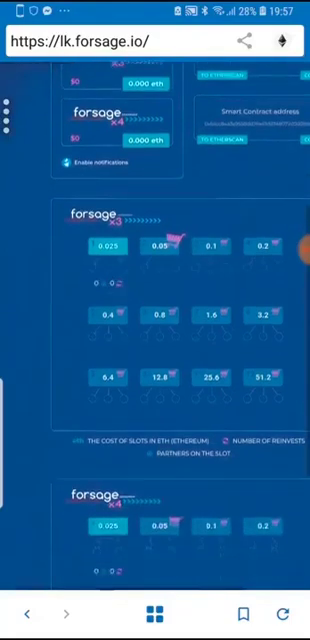
pyautogui.scroll(-3)
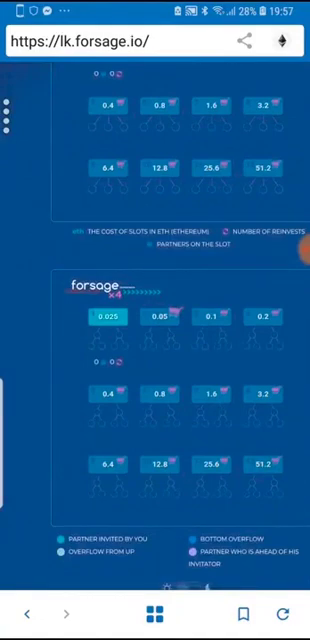
pyautogui.scroll(3)
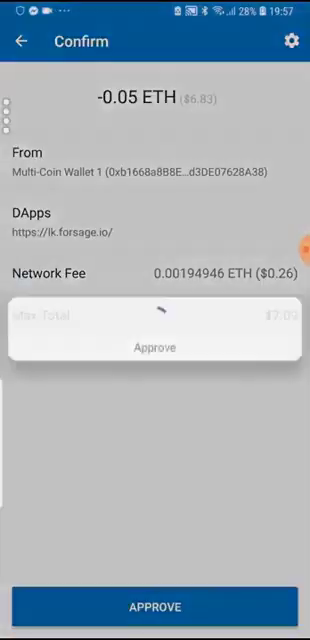
pyautogui.click(154, 606)
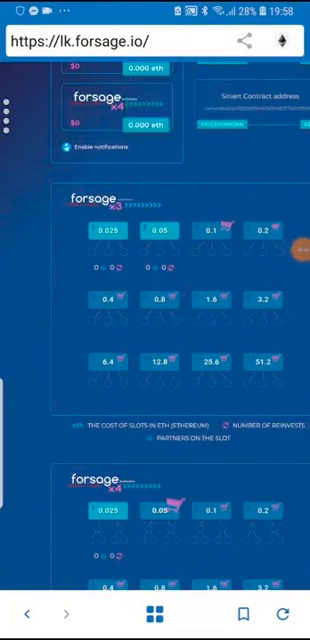
pyautogui.scroll(3)
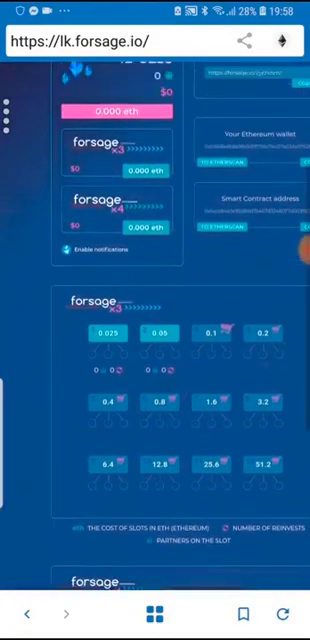
pyautogui.scroll(3)
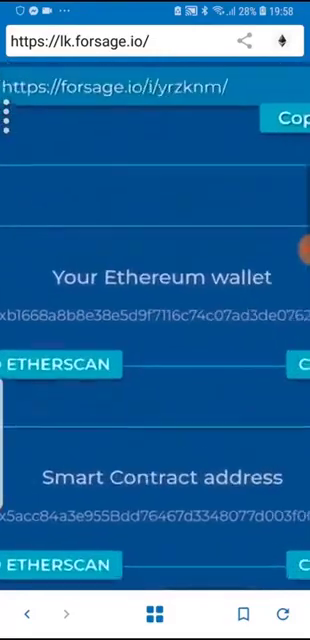
pyautogui.scroll(3)
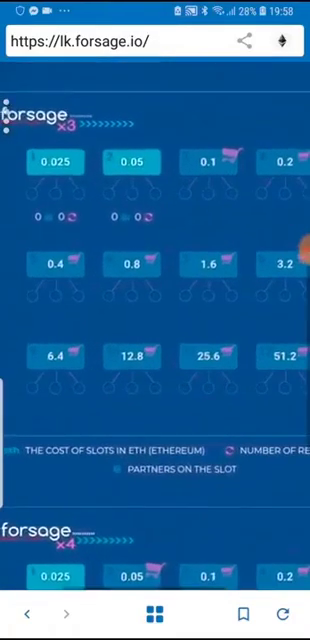
pyautogui.scroll(3)
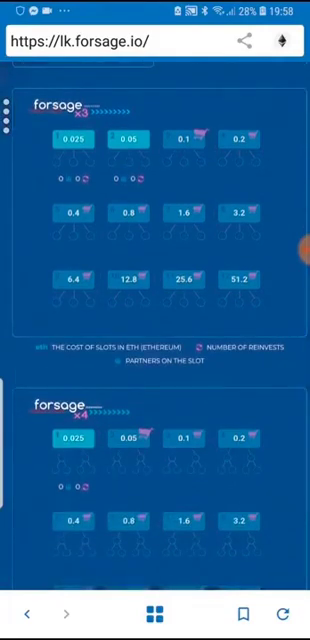
pyautogui.scroll(-3)
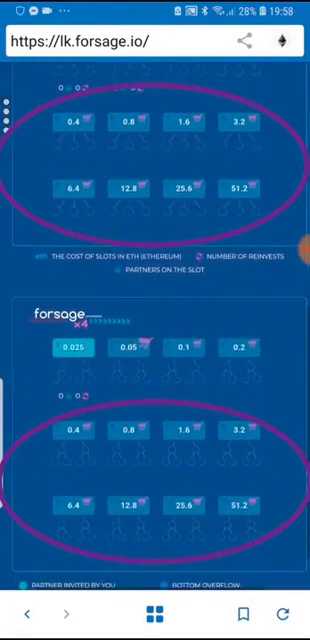
pyautogui.scroll(3)
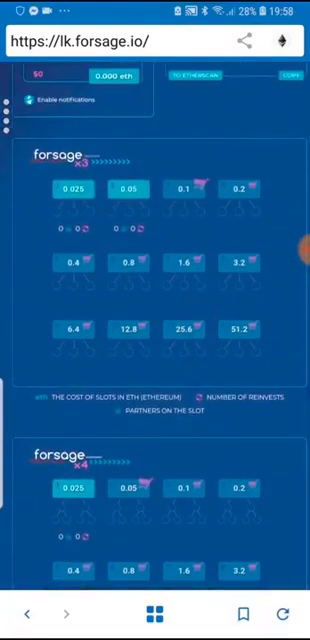
pyautogui.scroll(-3)
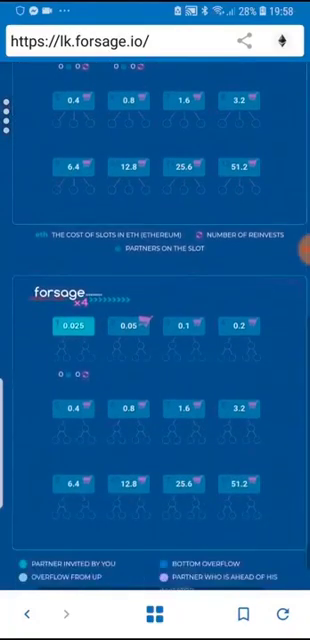
pyautogui.scroll(3)
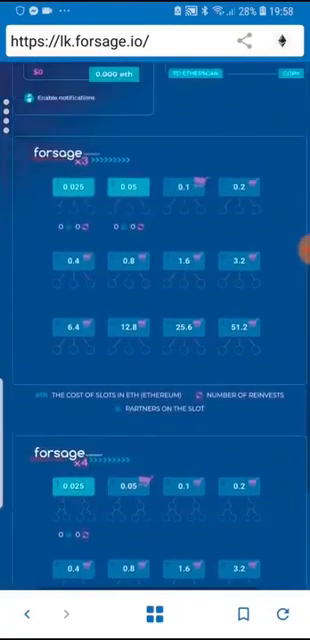
pyautogui.scroll(3)
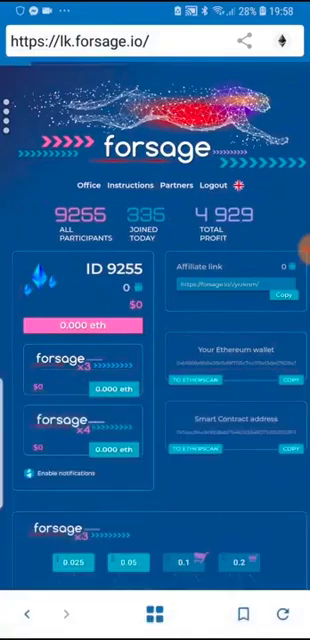
pyautogui.scroll(-3)
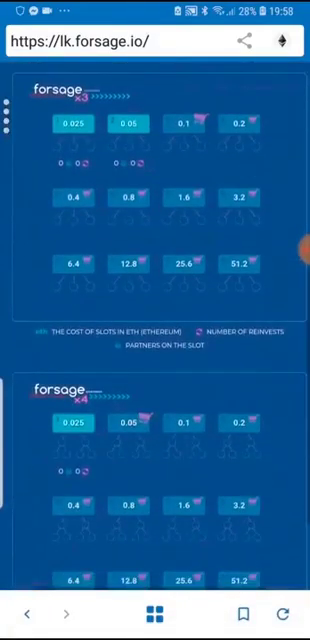
pyautogui.scroll(3)
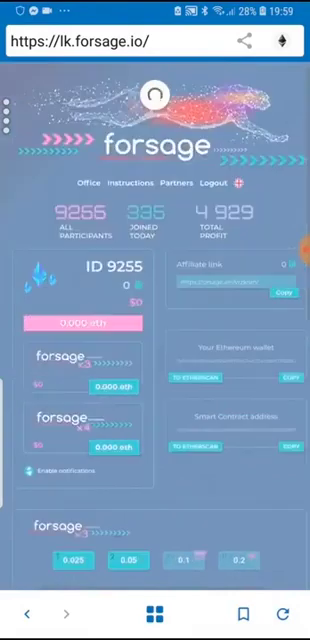
pyautogui.scroll(-3)
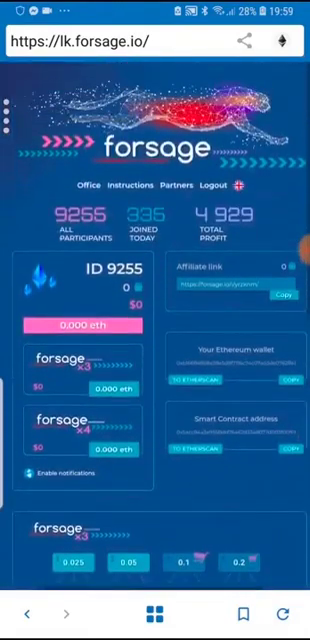
pyautogui.scroll(-3)
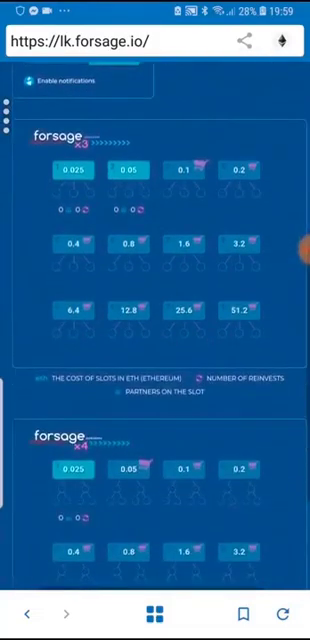
pyautogui.scroll(-3)
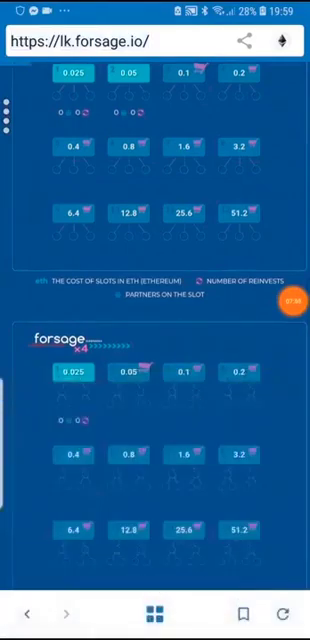
pyautogui.scroll(3)
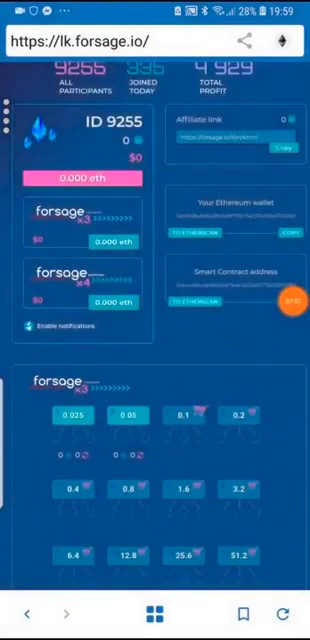